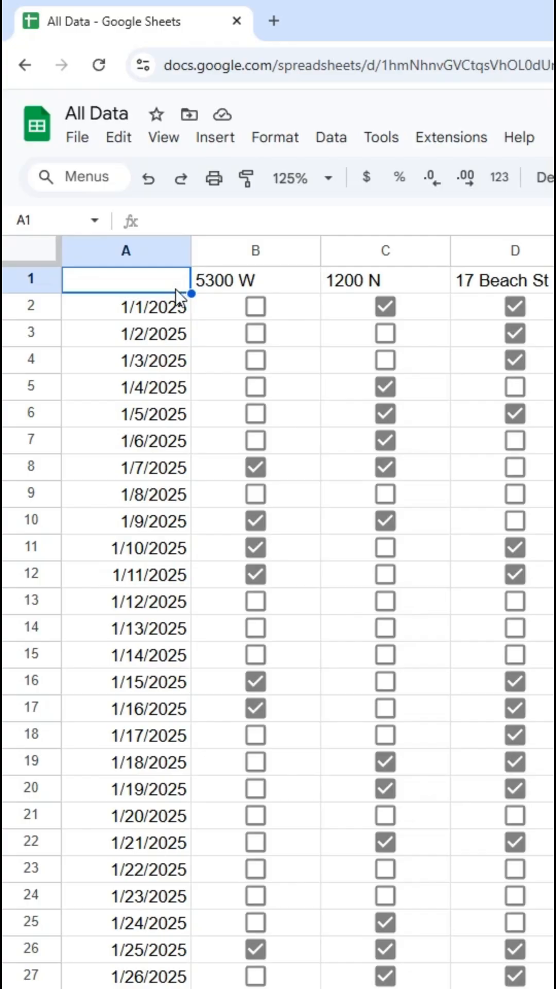
- Enter =JOIN(,B2:E2) in F2 to combine each row's four checkbox values into one string
{"action": "left_click_drag", "start_coordinate": [126, 306], "coordinate": [126, 414]}
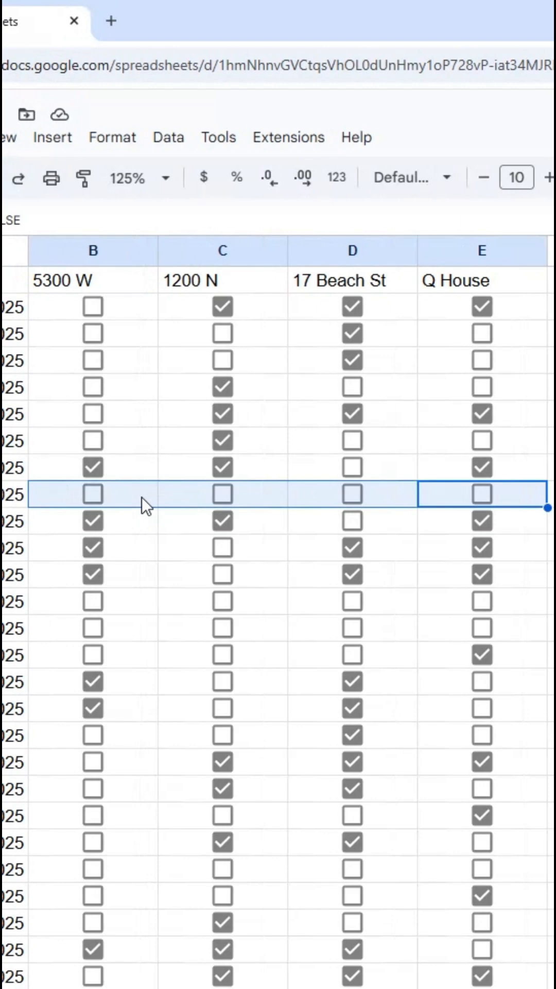
{"action": "mouse_move", "coordinate": [142, 318]}
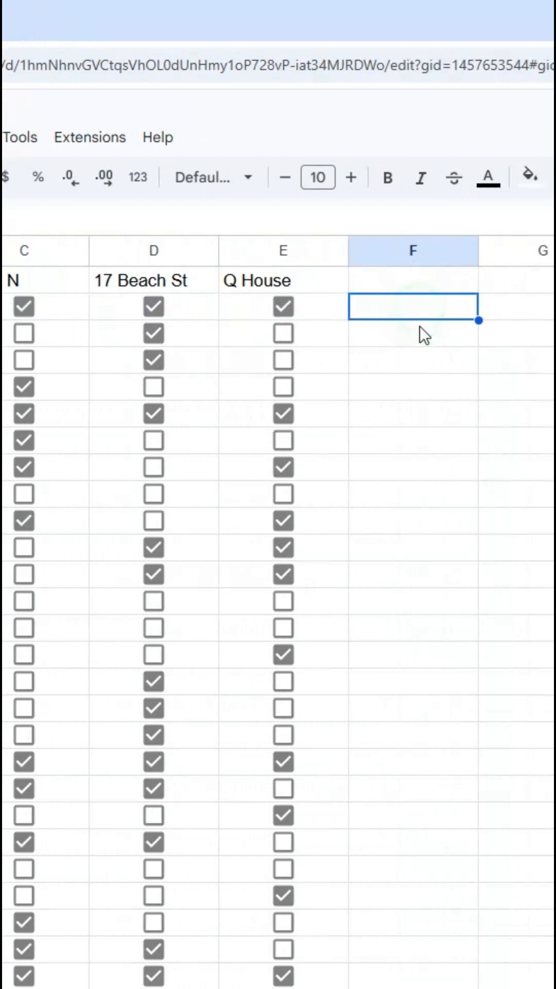
{"action": "type", "text": "=JOIN"}
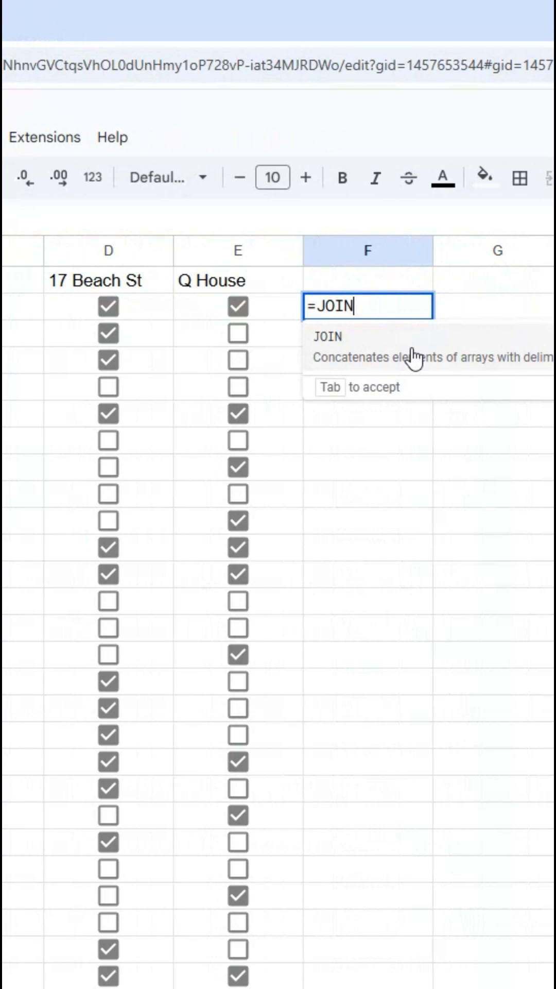
{"action": "type", "text": "(,"}
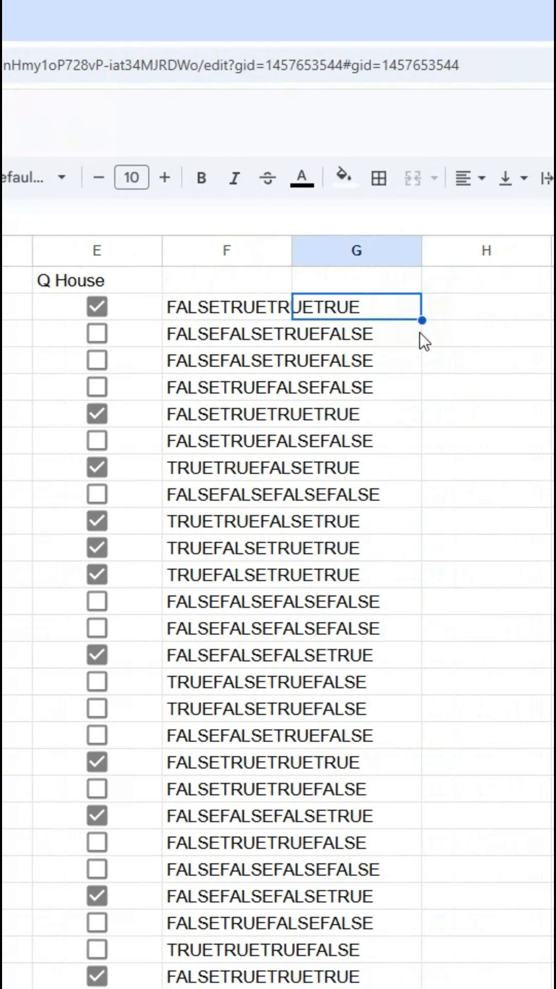
- Enter =REGEXMATCH(F2,"TRUE") in G2 and autofill it down the column
{"action": "type", "text": "=REGEXMATCH(F2,\"TU"}
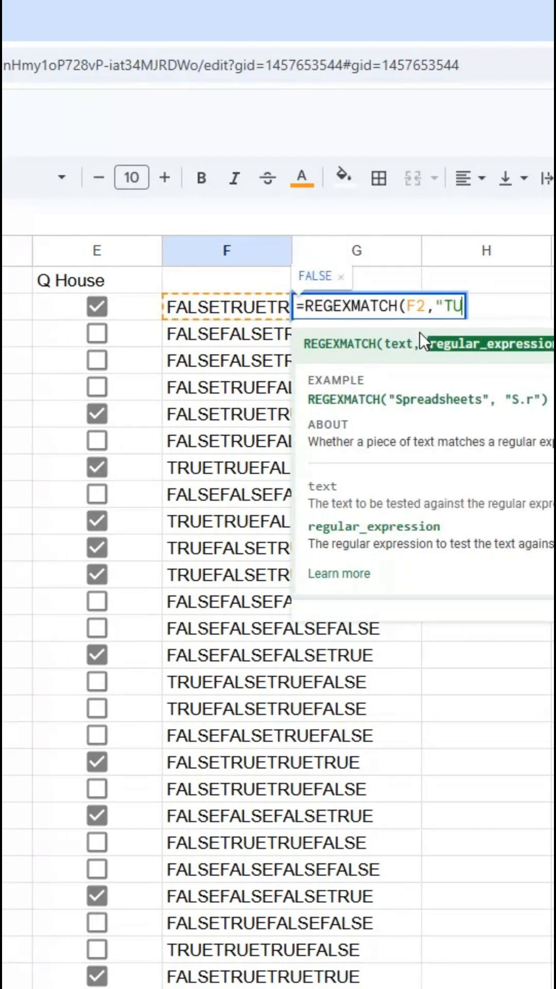
{"action": "key", "text": "Enter"}
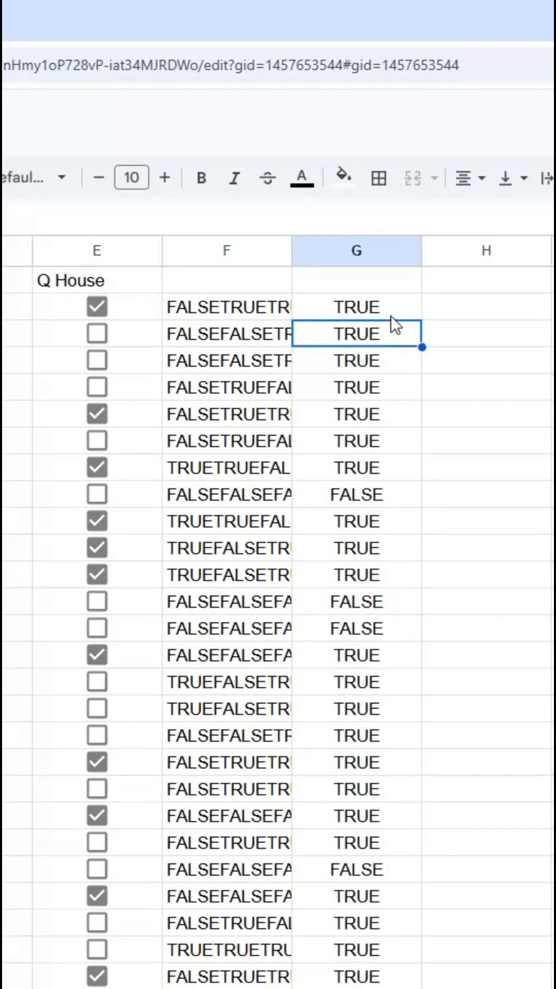
{"action": "mouse_move", "coordinate": [356, 407]}
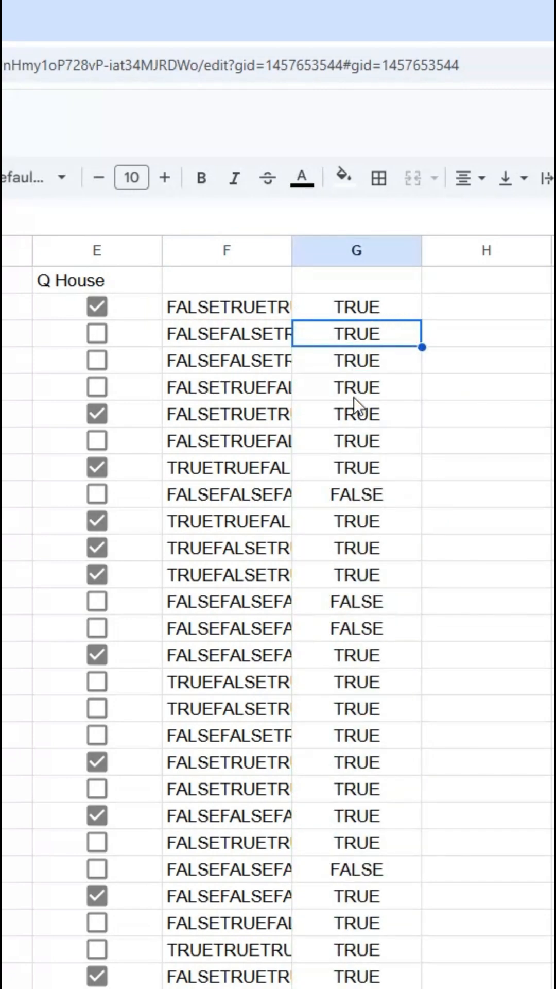
{"action": "mouse_move", "coordinate": [350, 504]}
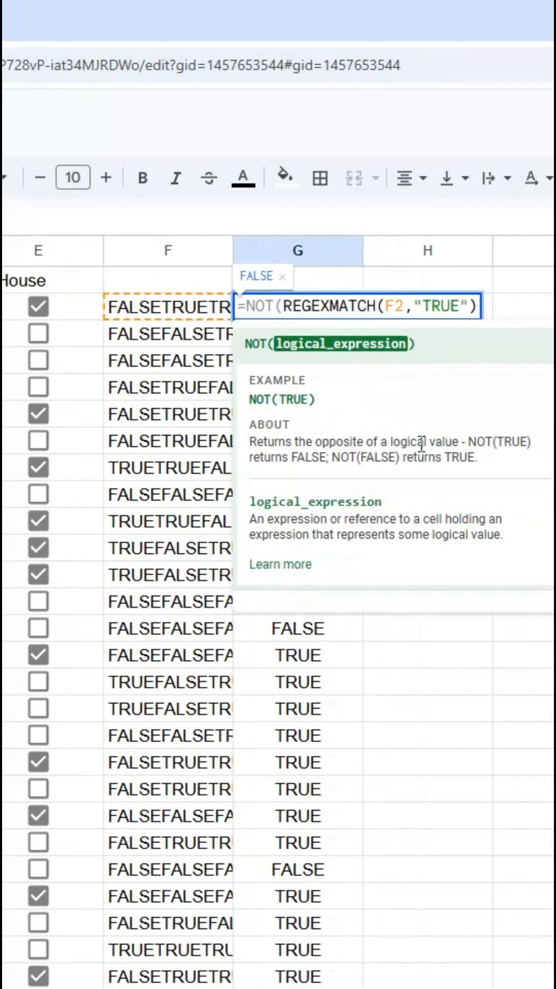
- Wrap G2 in NOT() so TRUE marks rows with no checked boxes
{"action": "key", "text": "enter"}
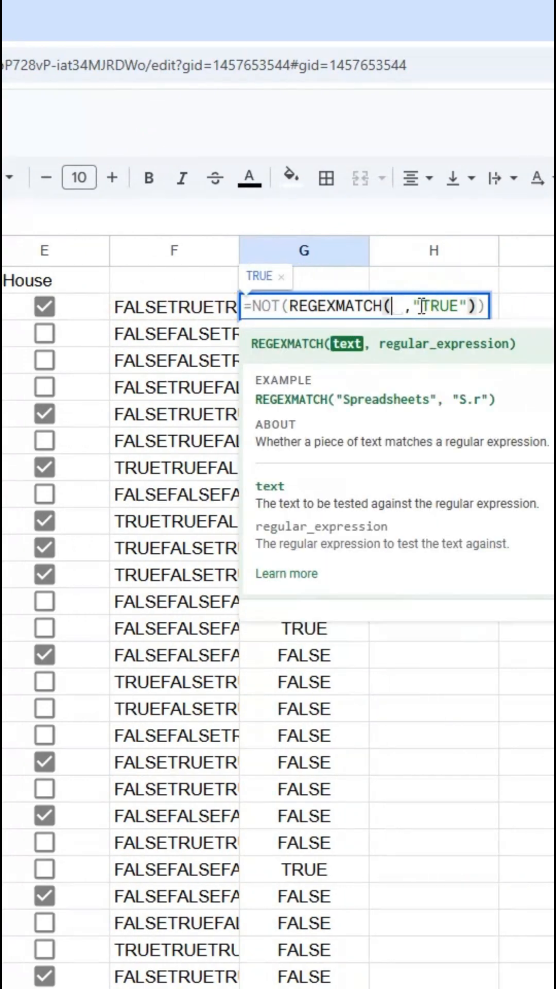
- Replace F2 in the G2 formula with JOIN(,B2:E2) so it reads the checkboxes directly
{"action": "type", "text": "JOIN(,B2:E2"}
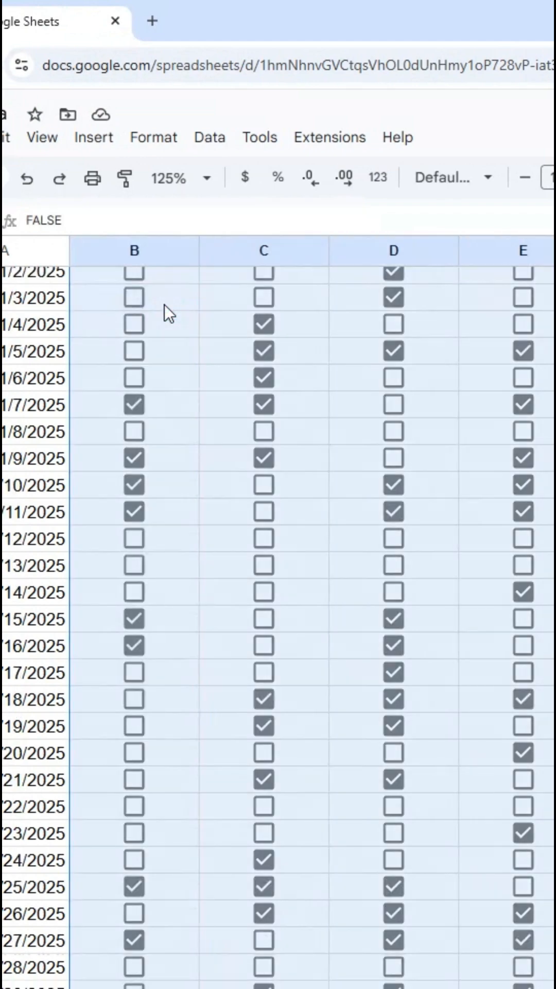
- Create a red-fill rule on B2:E32 with custom formula =NOT(REGEXMATCH(JOIN(,$B2:$E2),"TRUE"))
{"action": "left_click", "coordinate": [153, 137]}
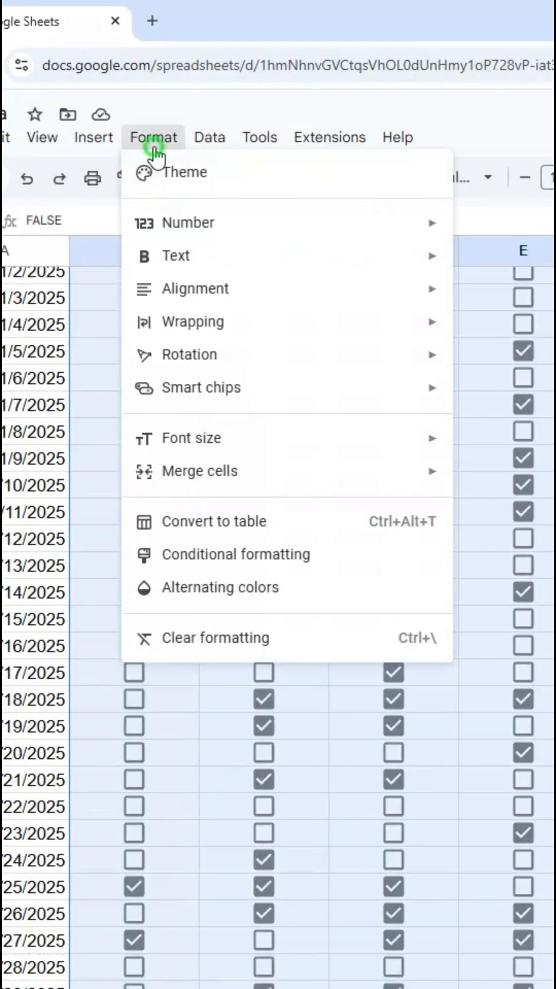
{"action": "left_click", "coordinate": [236, 554]}
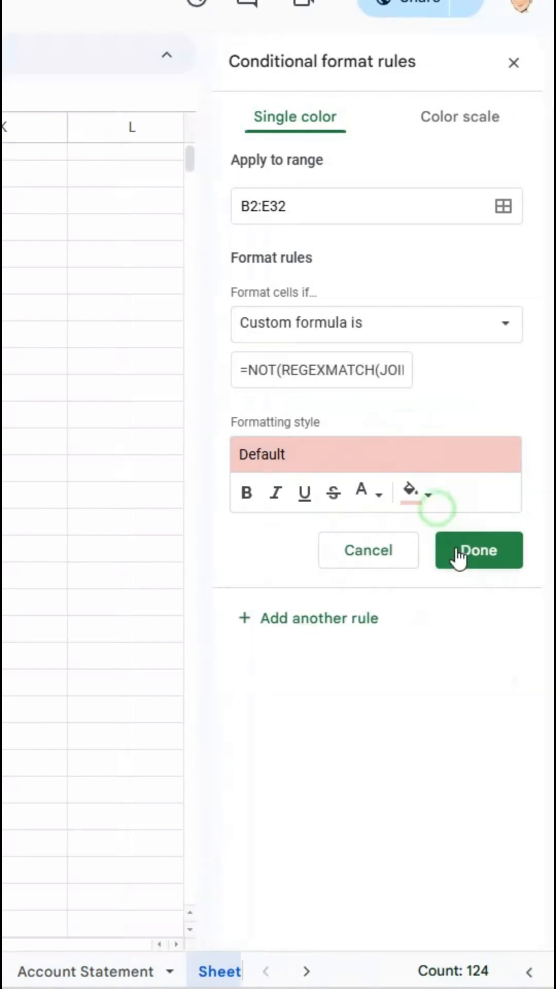
{"action": "left_click", "coordinate": [478, 550]}
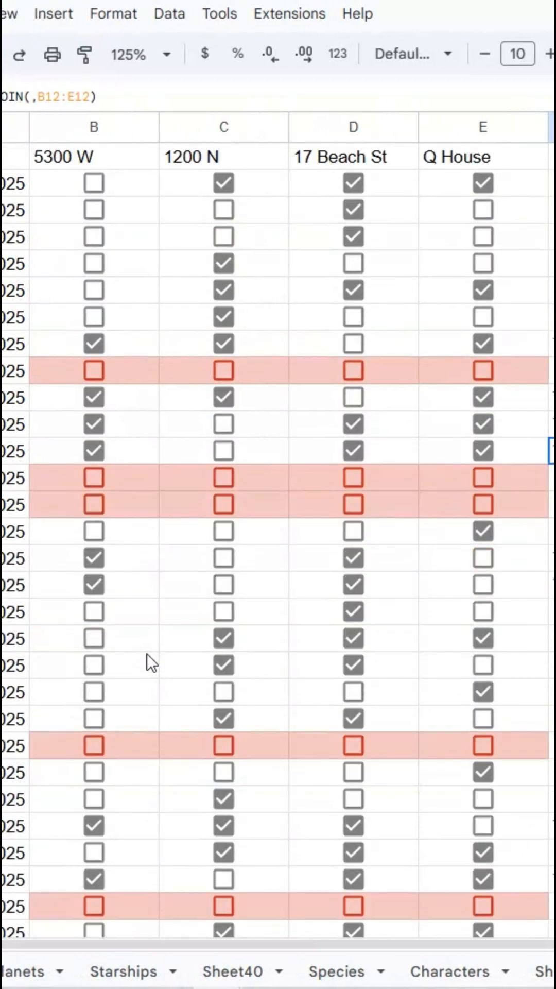
{"action": "mouse_move", "coordinate": [252, 410]}
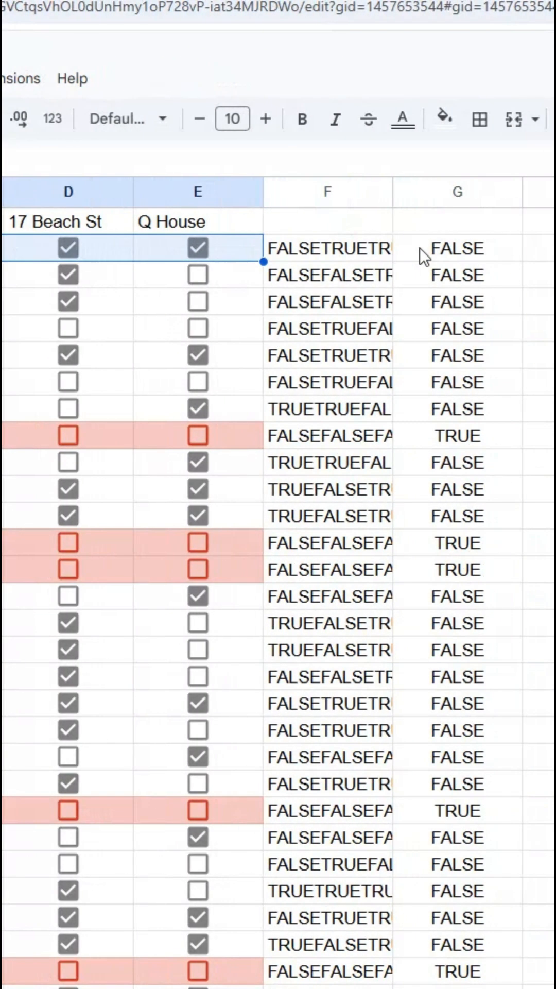
{"action": "double_click", "coordinate": [456, 249]}
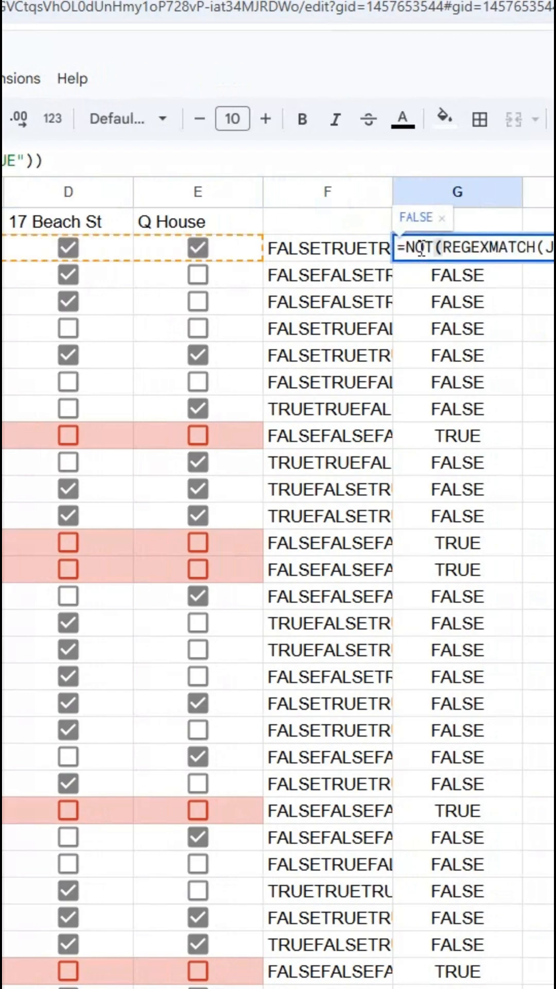